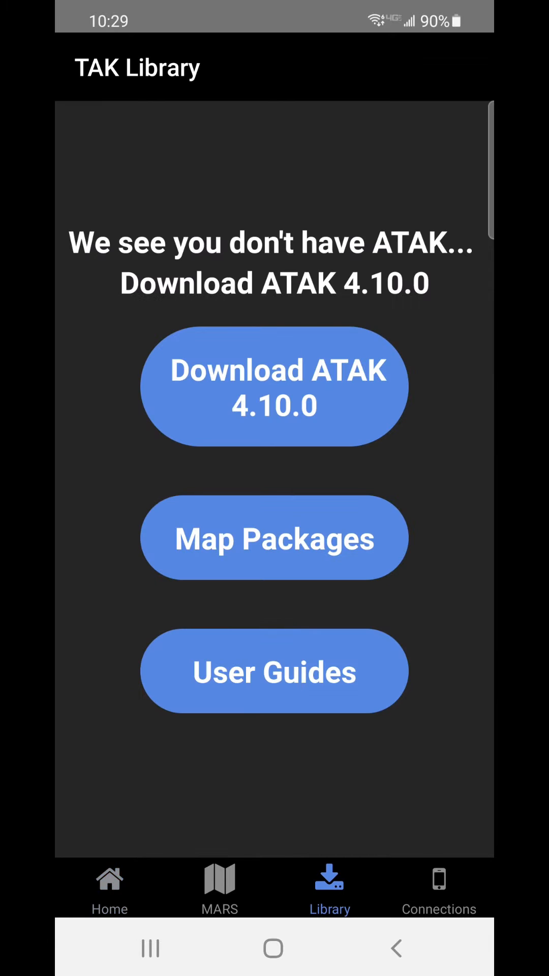
Download ATAK 4.10.0 LTS from the Library, allow media access, and return to the home screen.
click(274, 387)
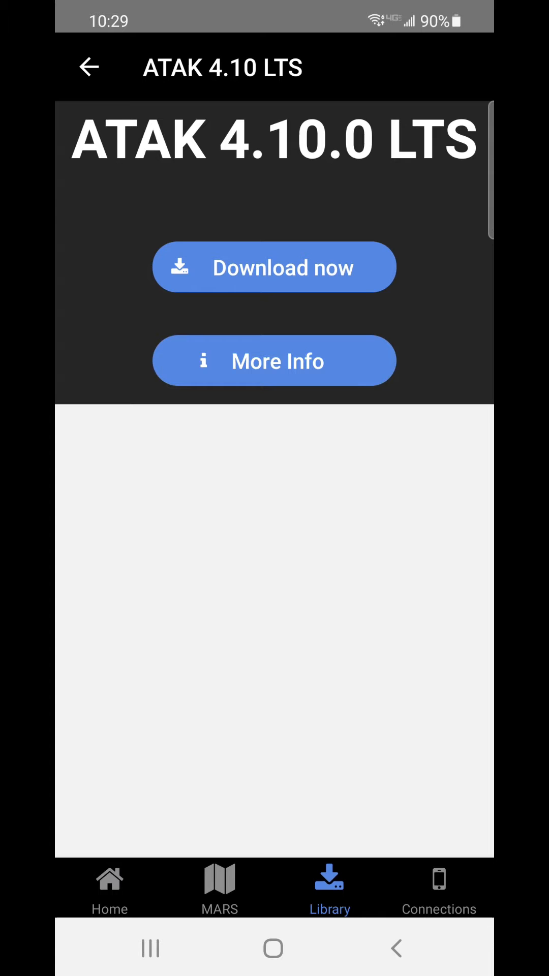
click(274, 268)
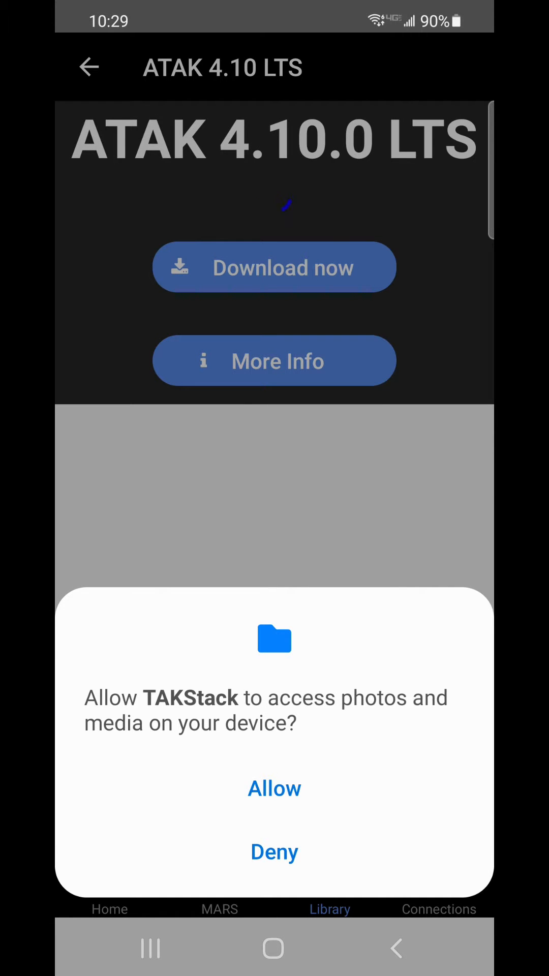
click(274, 788)
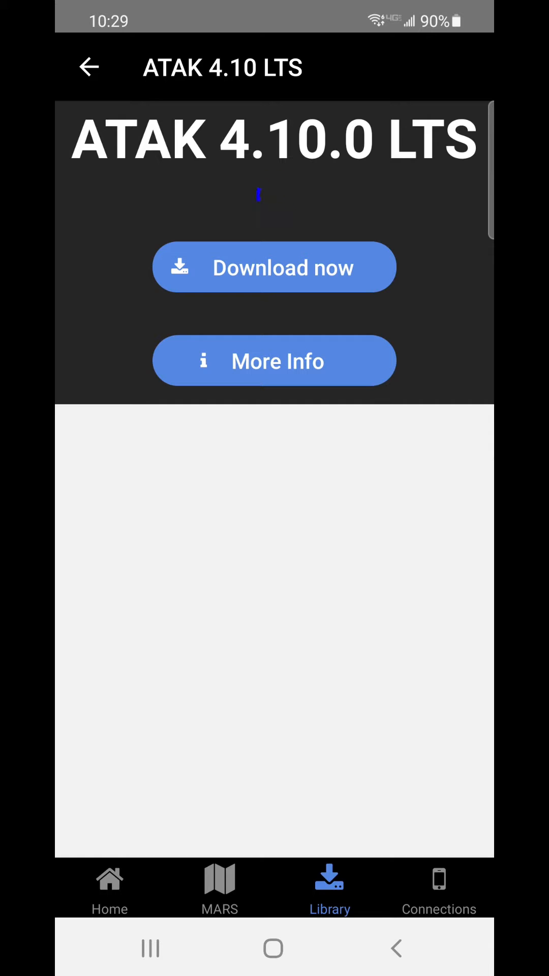
click(273, 267)
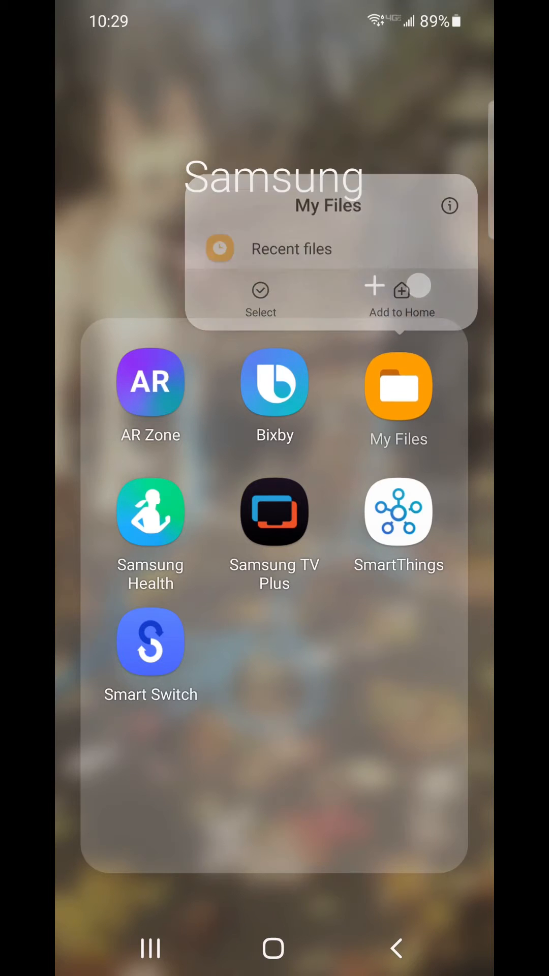
Browse My Files' empty Installation files category and return to its home, reaching the ATAK install prompt.
click(398, 388)
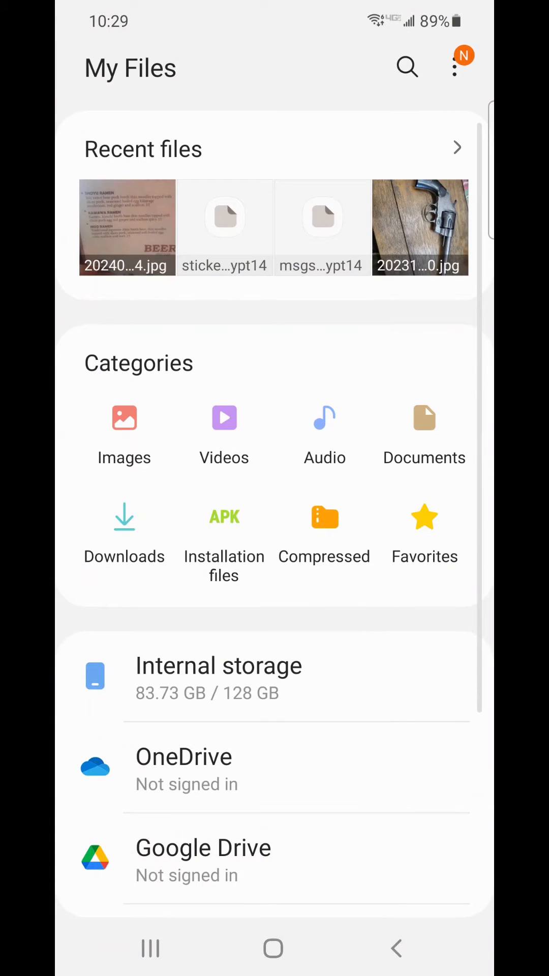
click(223, 517)
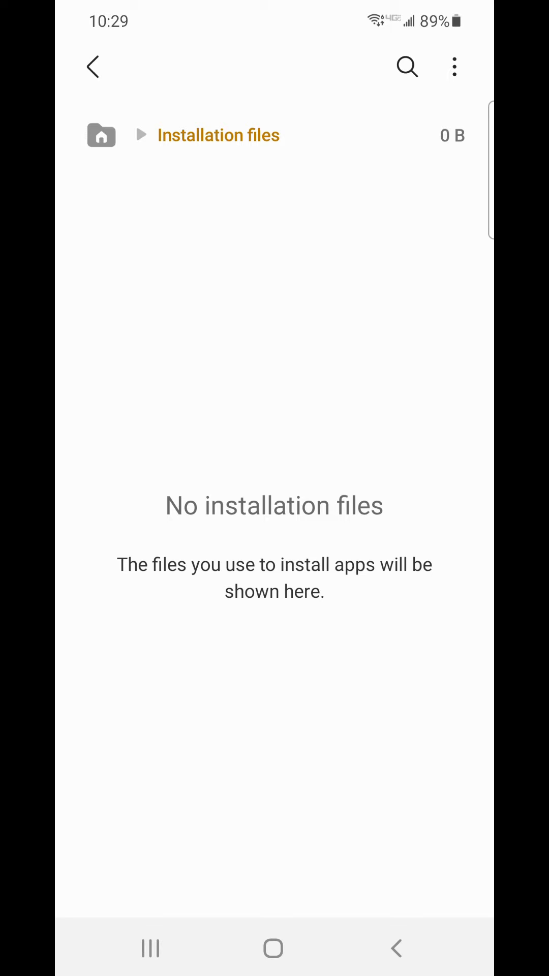
click(92, 67)
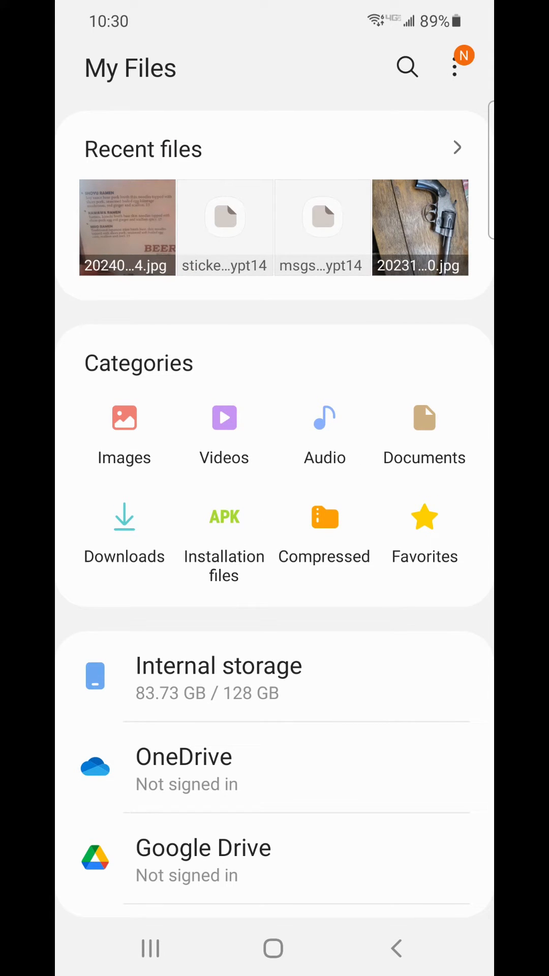
click(124, 532)
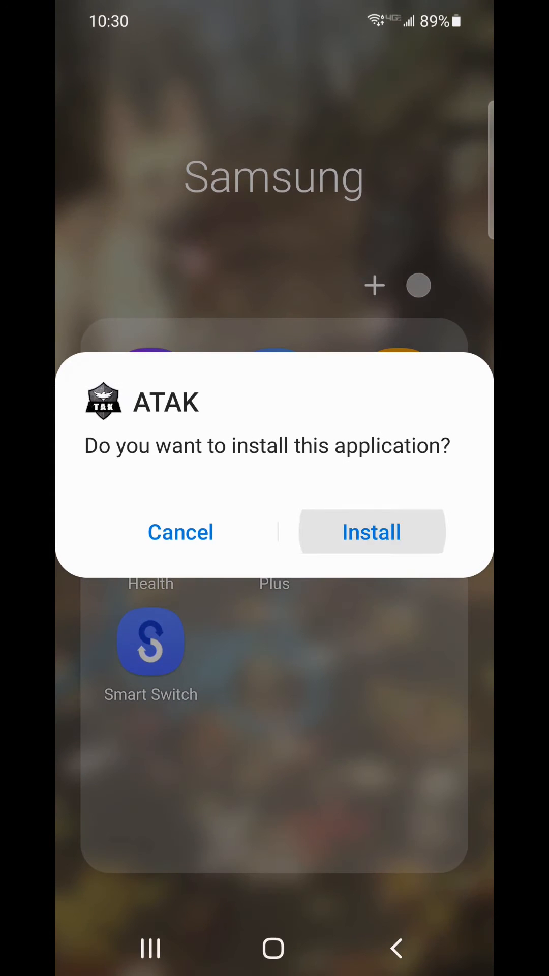
Confirm Install on the ATAK package prompt so installation begins.
click(371, 531)
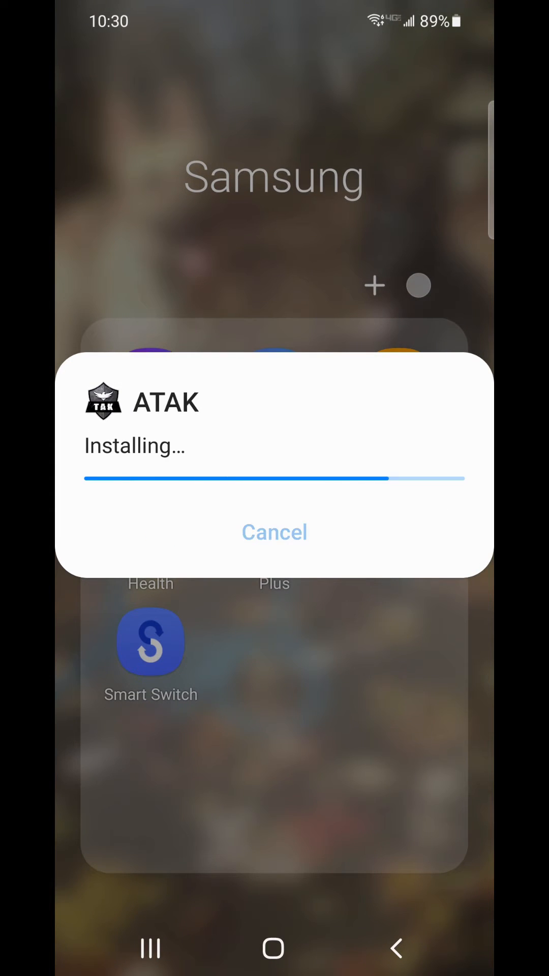